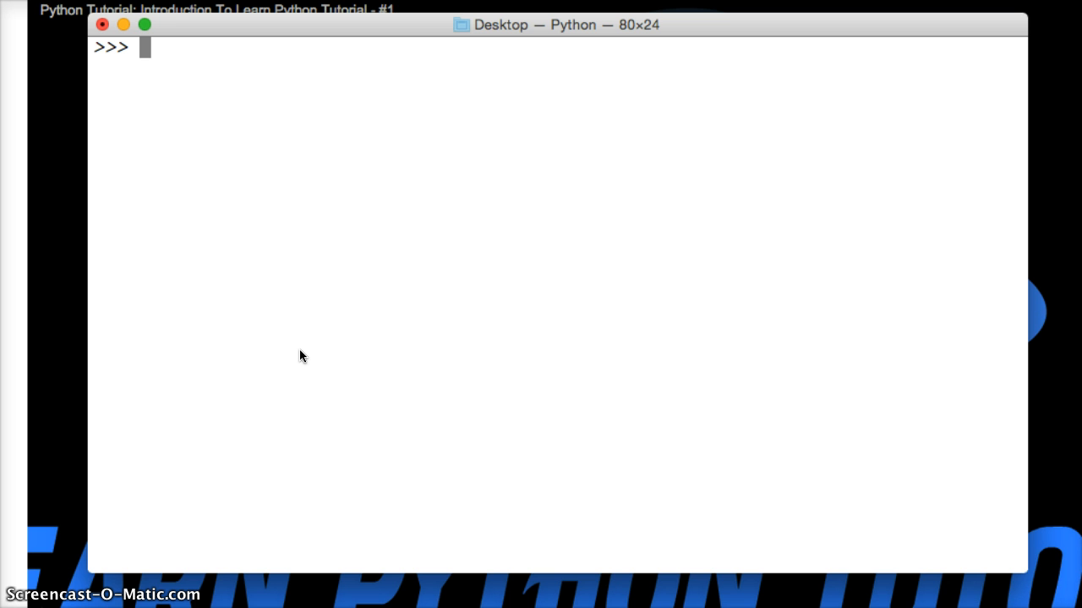
Evaluate 50 % 25 giving 0 and 51 % 25 giving 1 after noting 'modulo'
{"action": "type", "text": "m"}
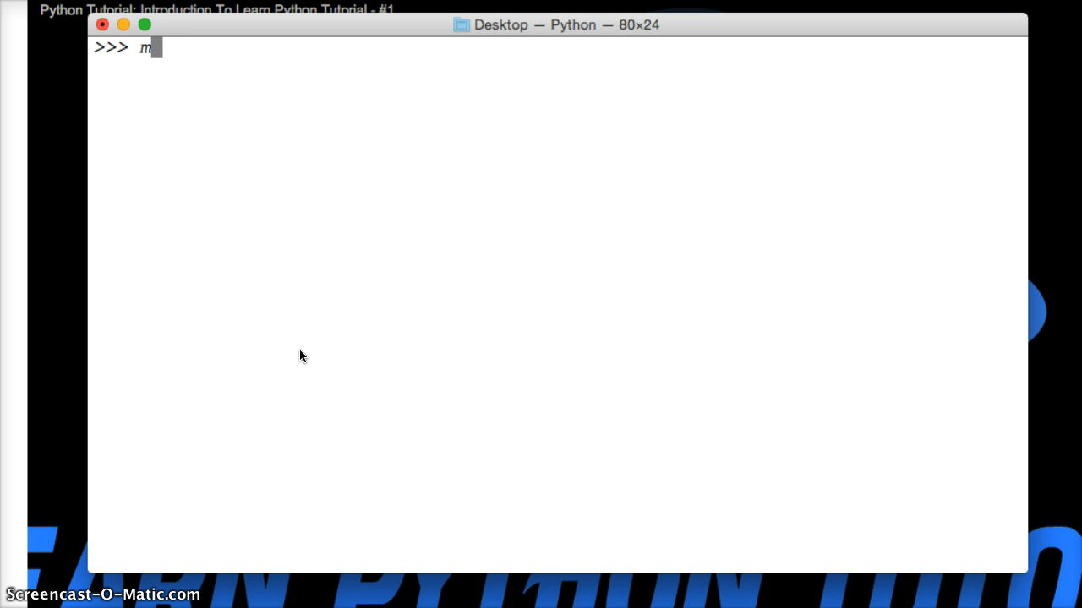
{"action": "type", "text": "odu"}
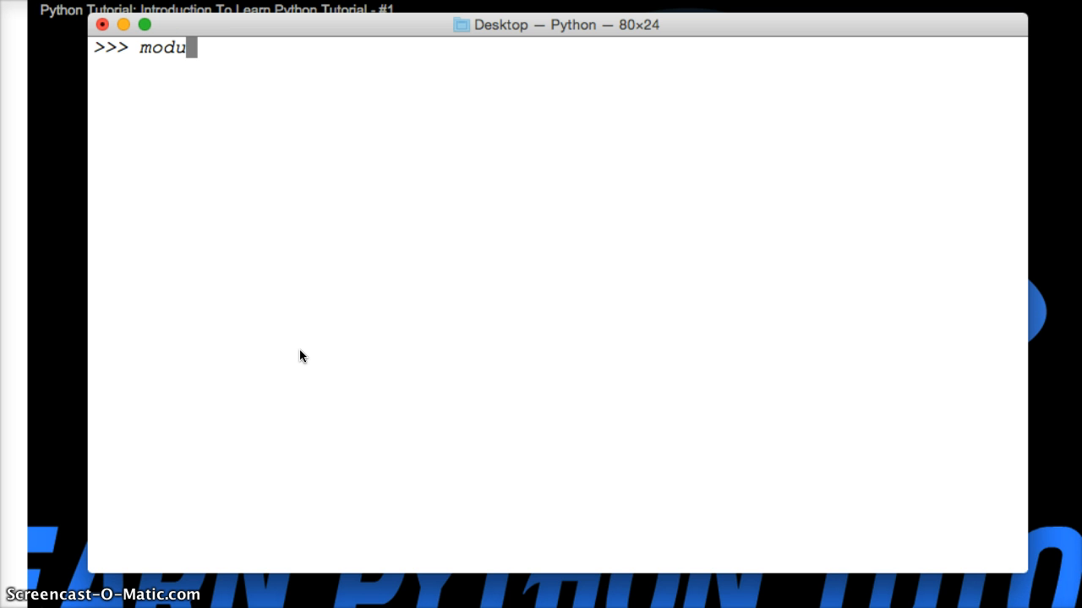
{"action": "type", "text": "lo"}
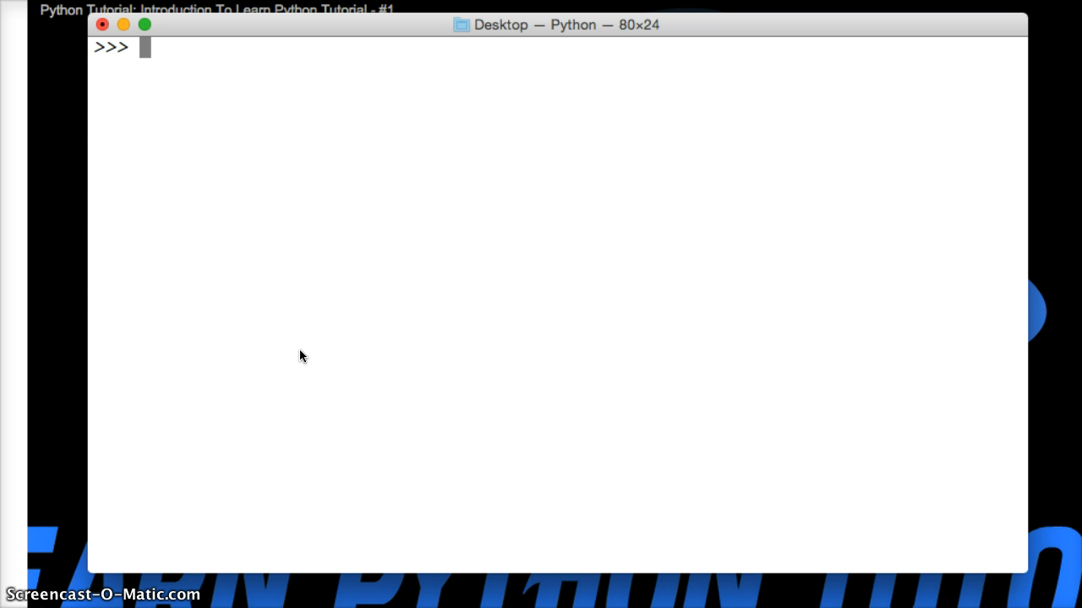
{"action": "type", "text": "50 % 2"}
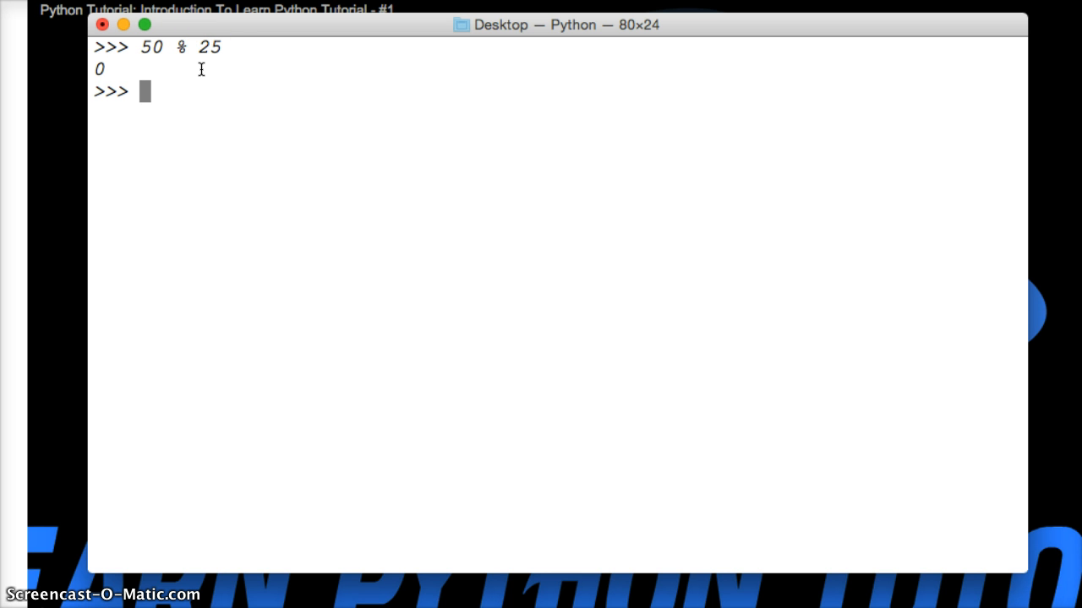
{"action": "type", "text": "51"}
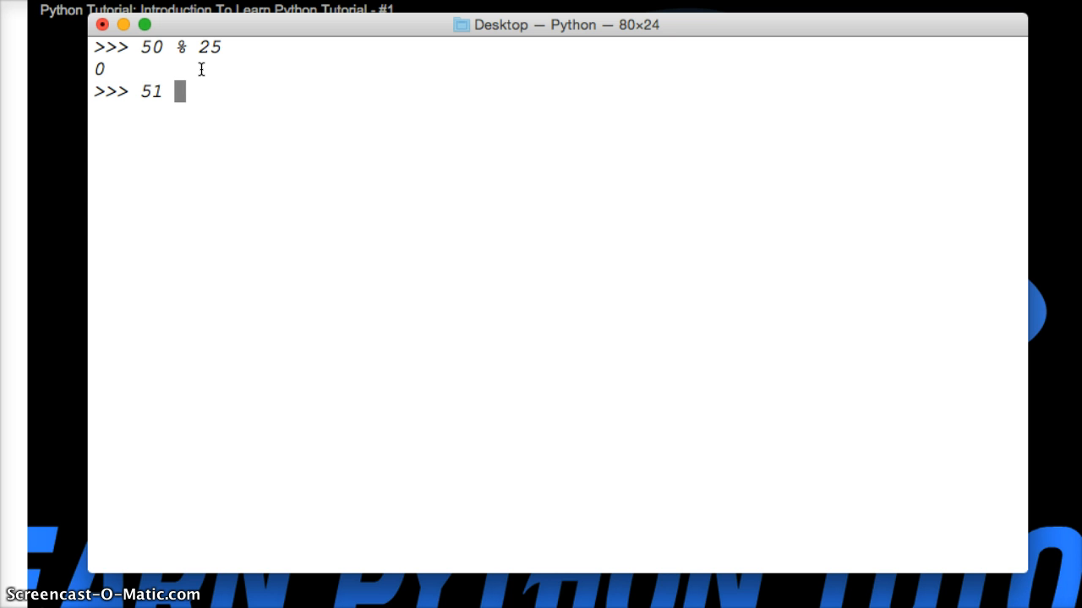
{"action": "type", "text": "% 2"}
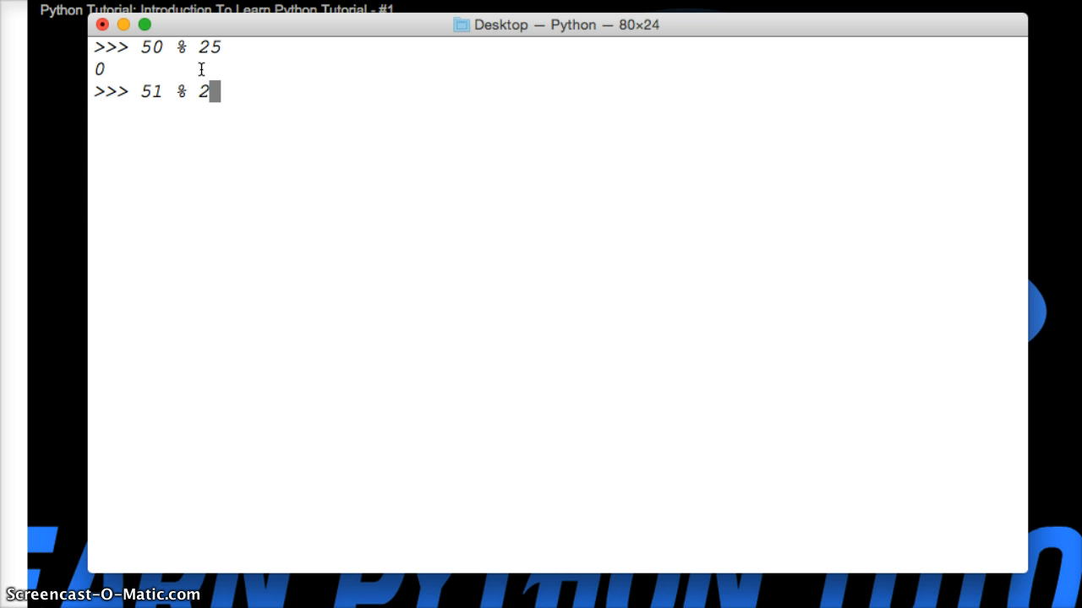
{"action": "type", "text": "5"}
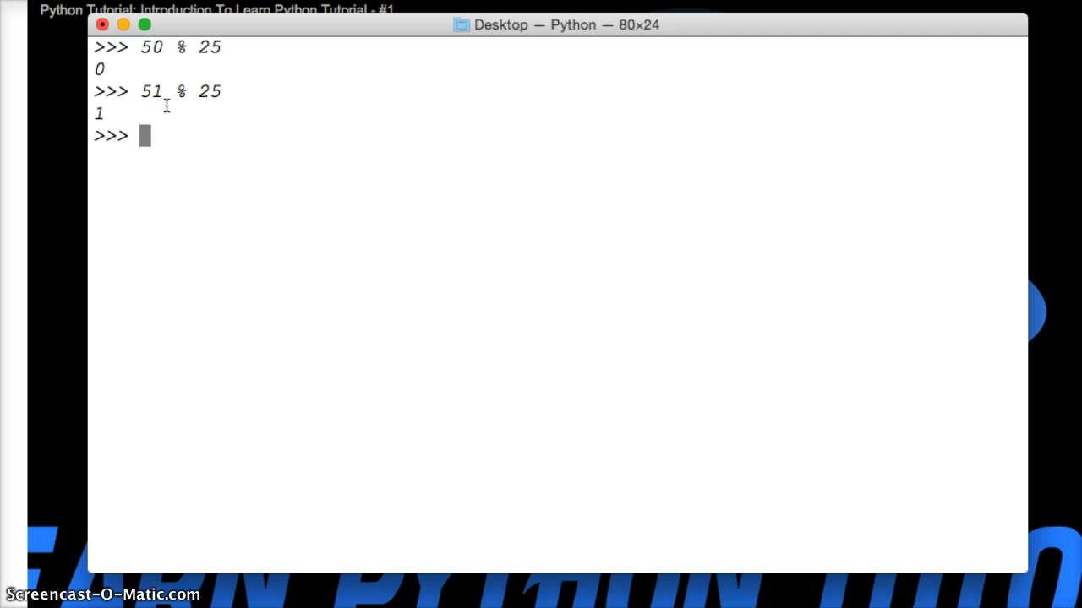
Evaluate 67.9 % 4 to get the remainder 3.9000000000000057
{"action": "type", "text": "67."}
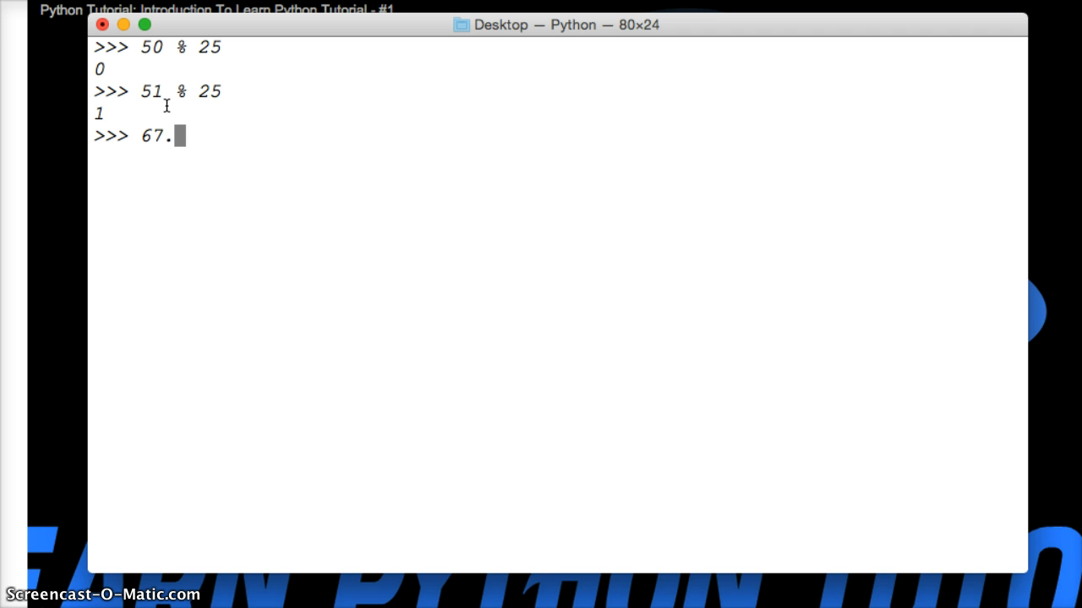
{"action": "type", "text": "9 %"}
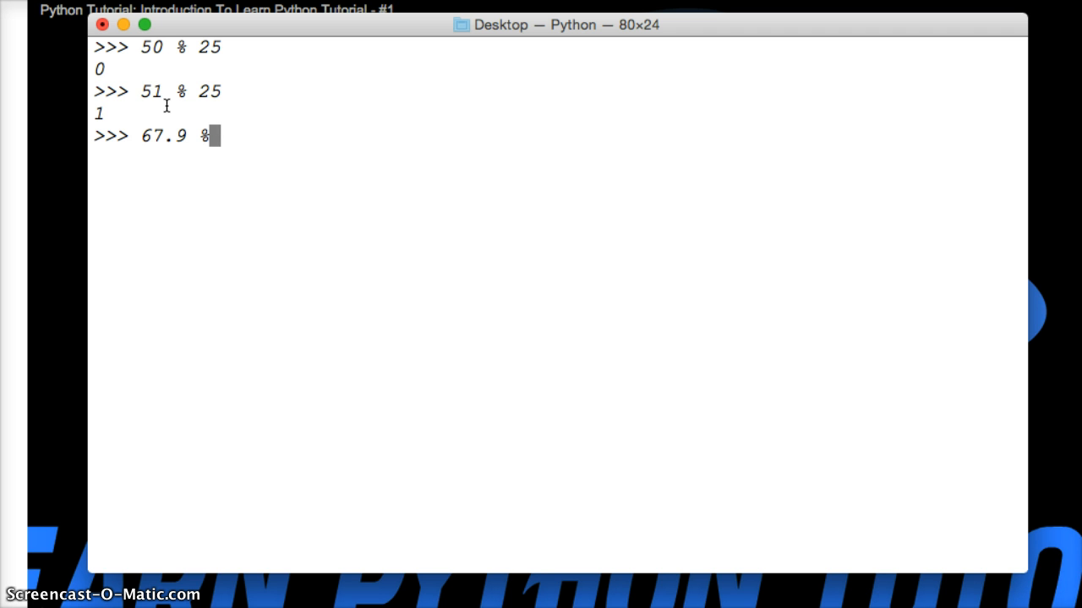
{"action": "type", "text": "4"}
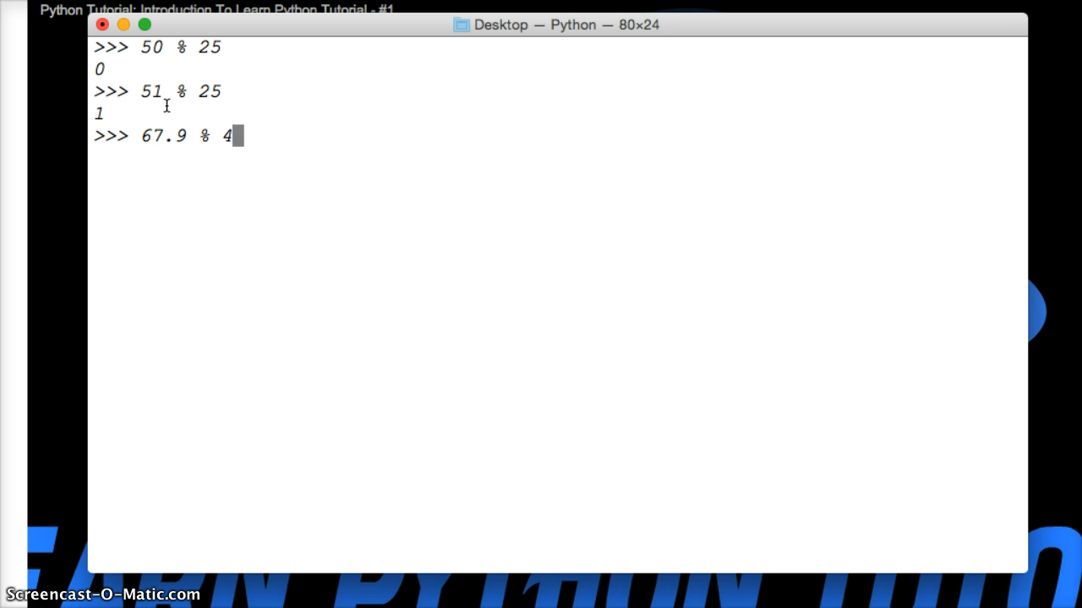
{"action": "key", "text": "enter"}
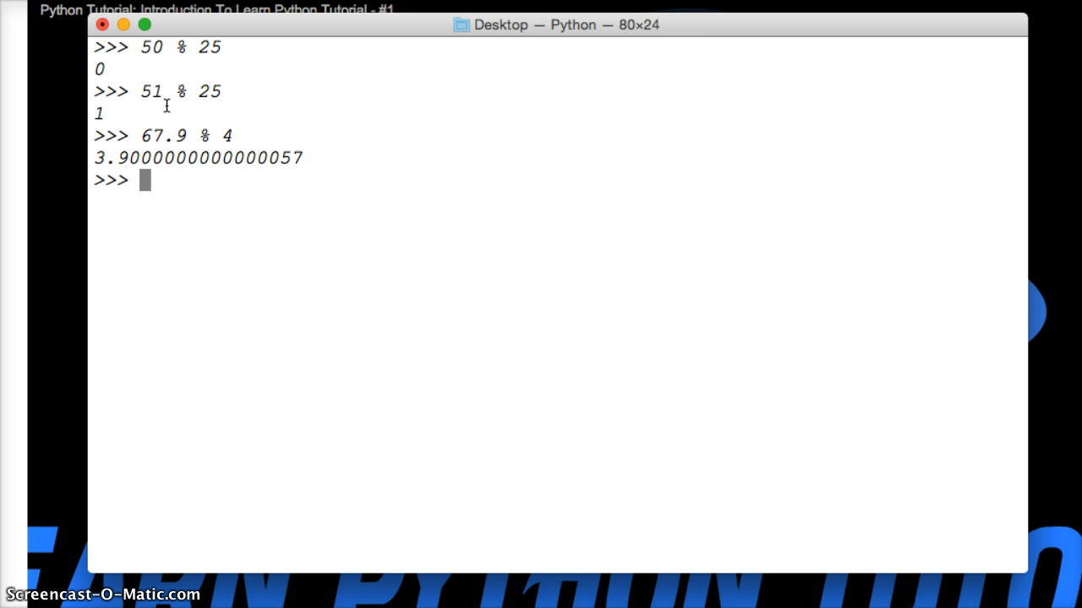
Verify with 67.9 // 4 = 16.0 and 64 + 3.9000000000000057 rebuilding 67.9
{"action": "type", "text": "6"}
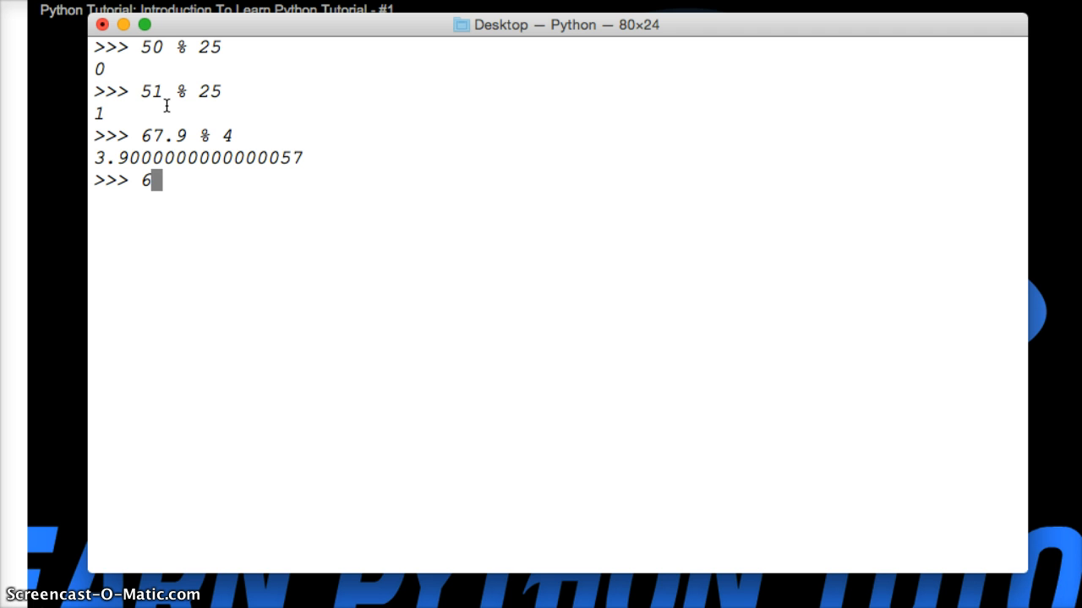
{"action": "type", "text": "7.9 // 4"}
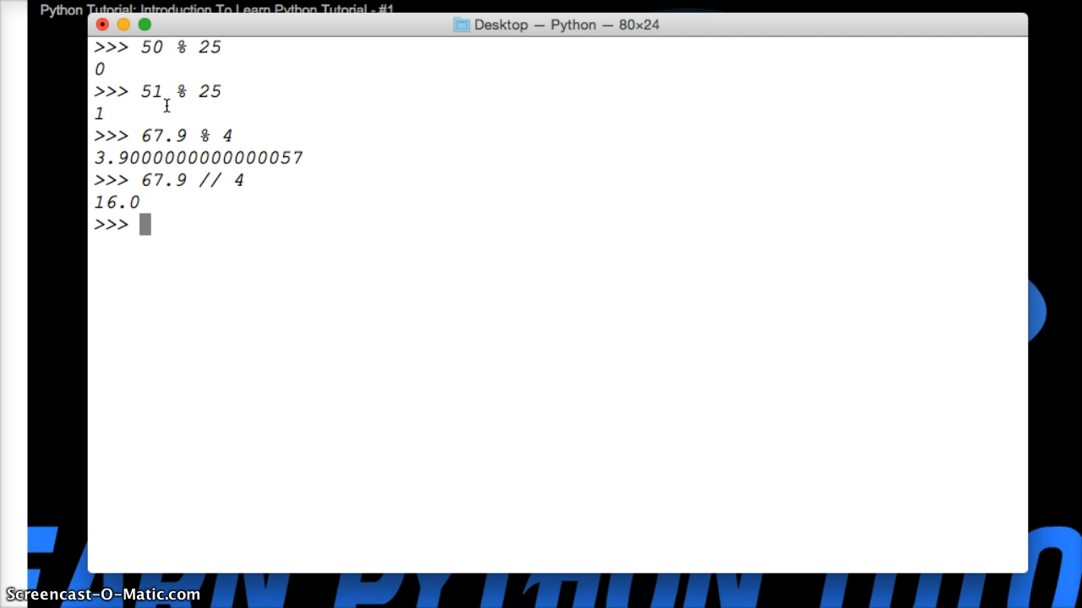
{"action": "type", "text": "16 * 4"}
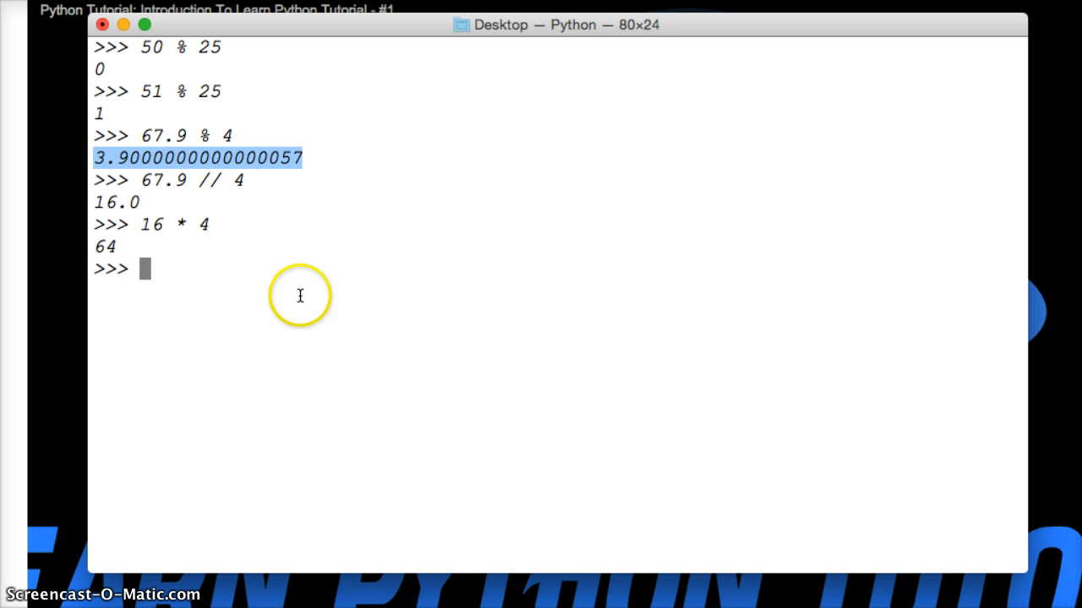
{"action": "type", "text": "64 + 3"}
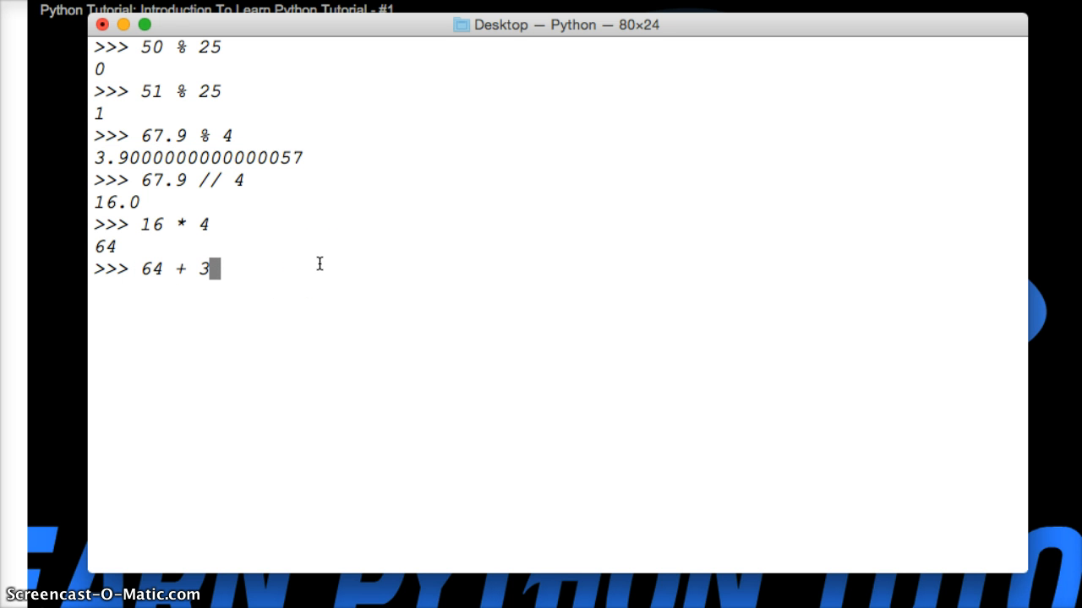
{"action": "type", "text": ".9000000000000057"}
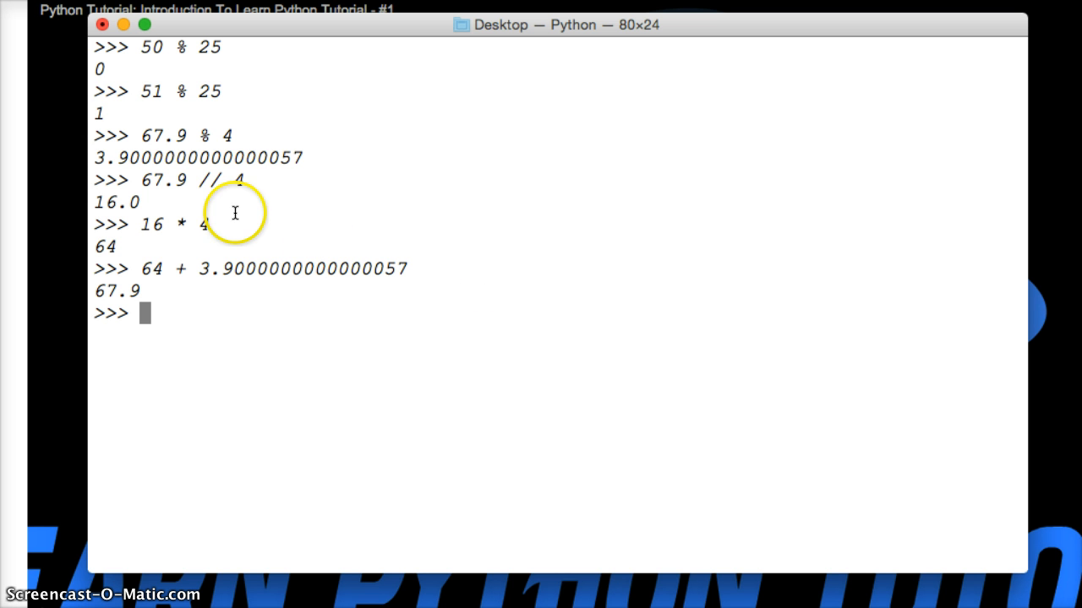
{"action": "mouse_move", "coordinate": [182, 201]}
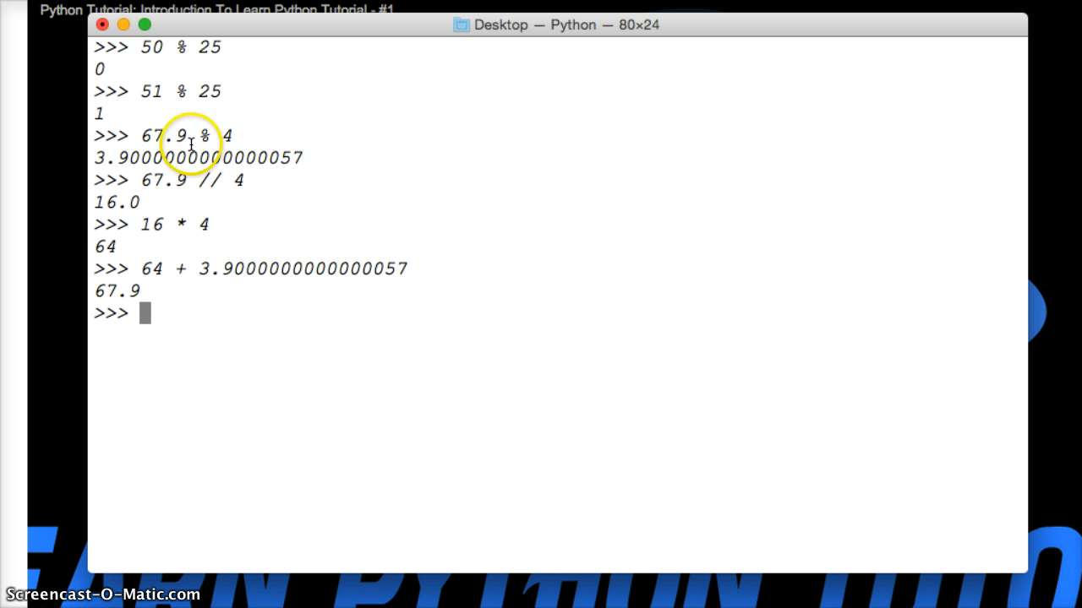
{"action": "mouse_move", "coordinate": [118, 203]}
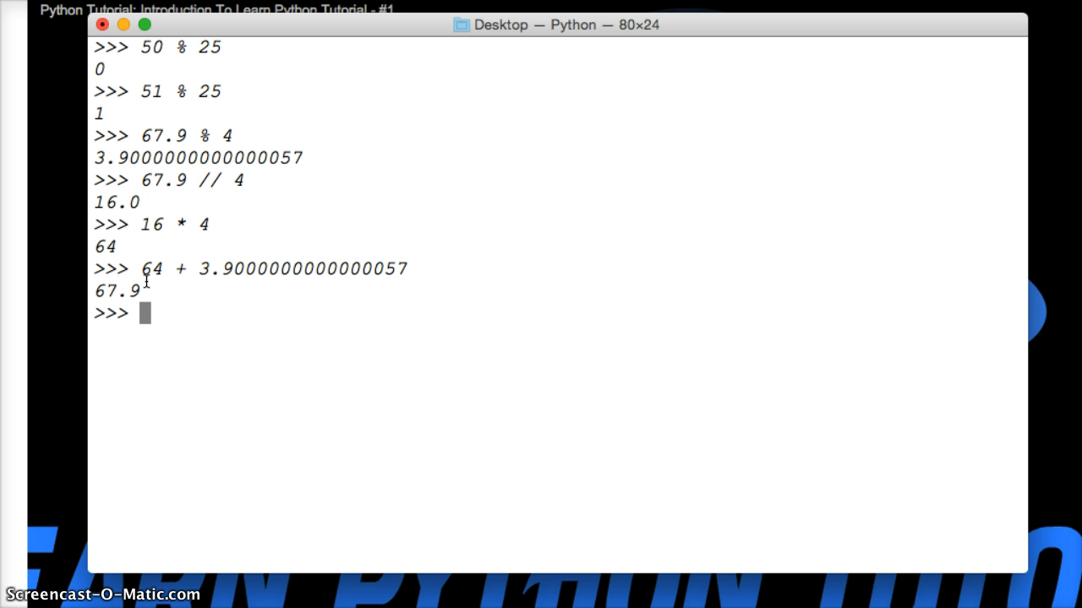
Evaluate 16 % 0 to raise a ZeroDivisionError for modulo by zero
{"action": "type", "text": "16"}
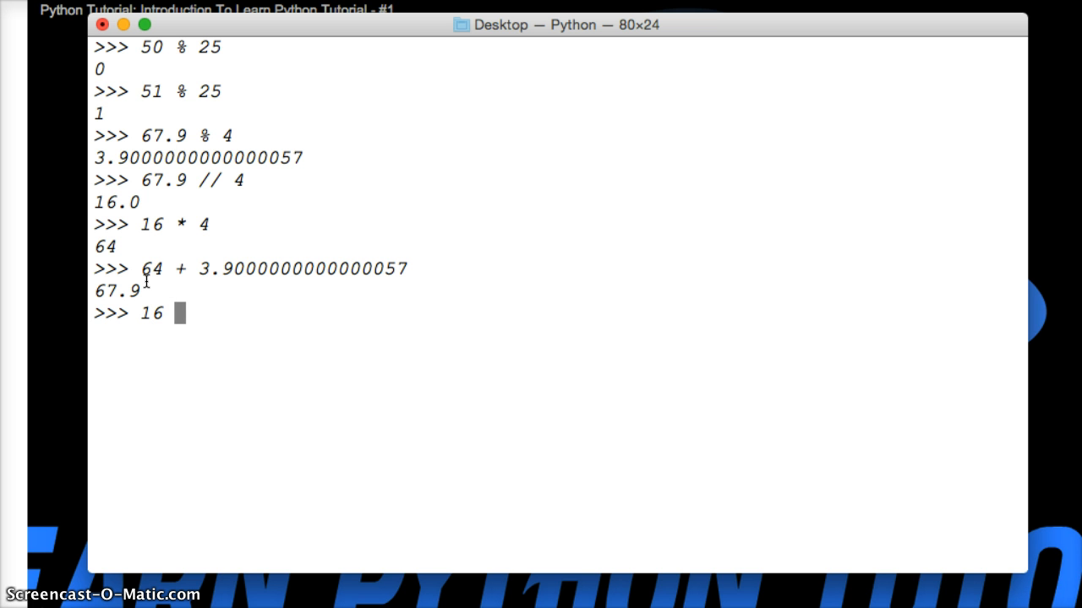
{"action": "type", "text": "% 0"}
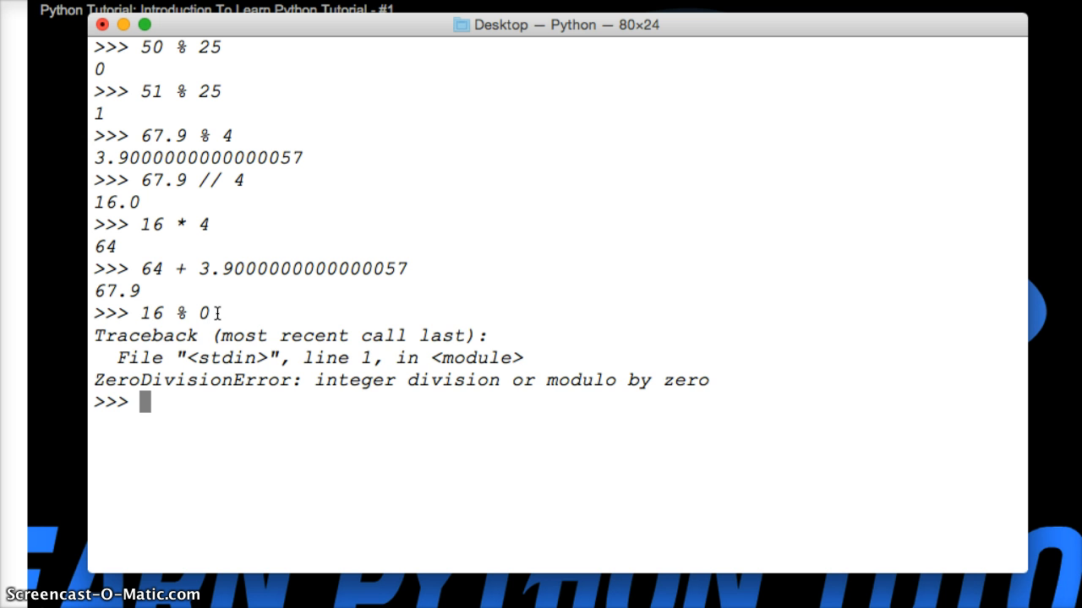
{"action": "mouse_move", "coordinate": [551, 375]}
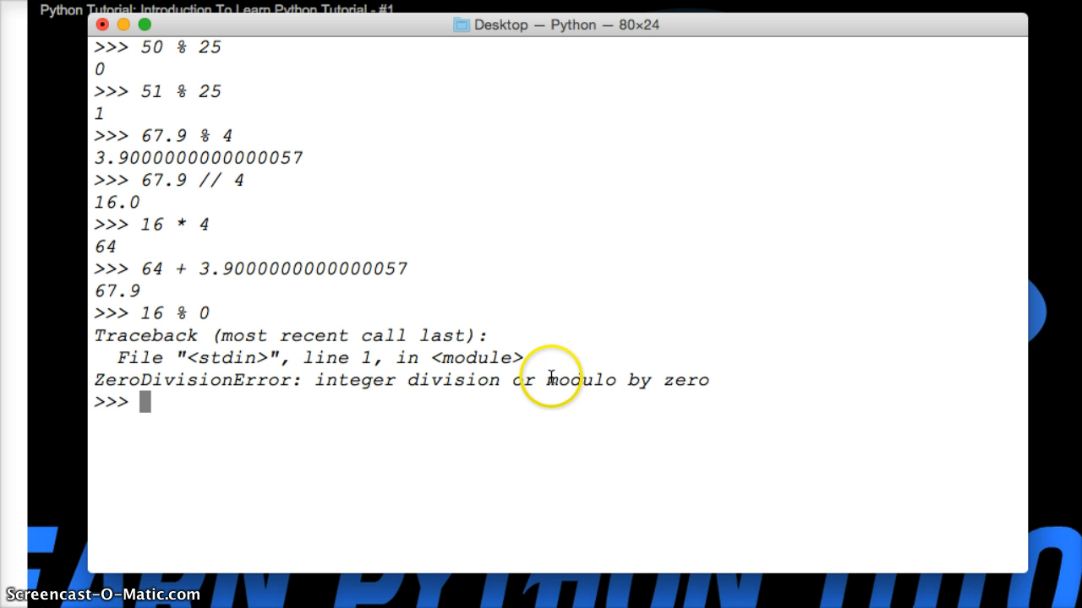
{"action": "mouse_move", "coordinate": [376, 392]}
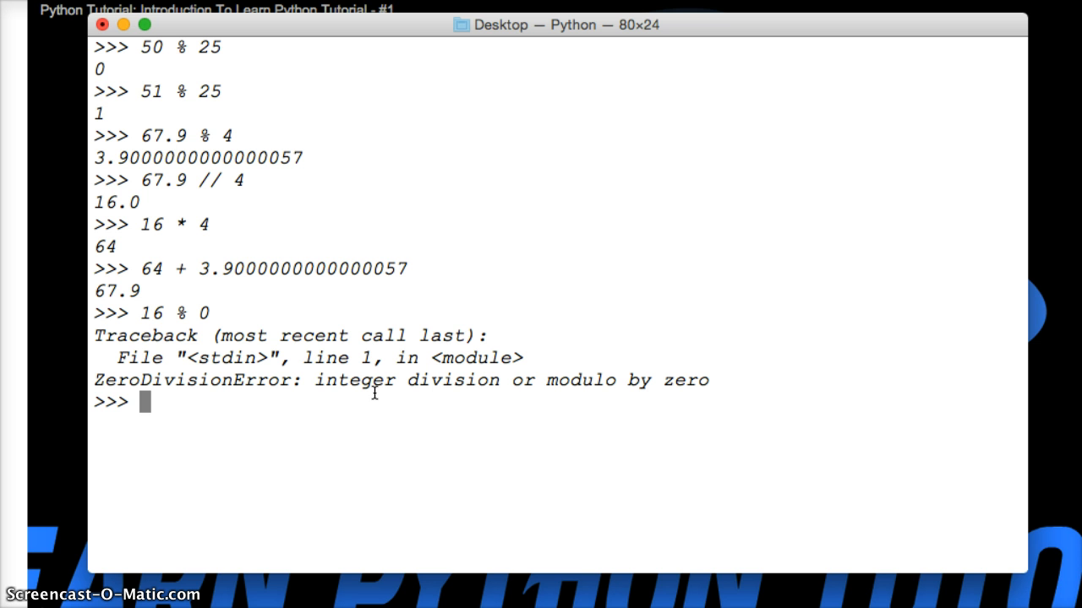
Evaluate 16 % 60 to get 16
{"action": "type", "text": "1"}
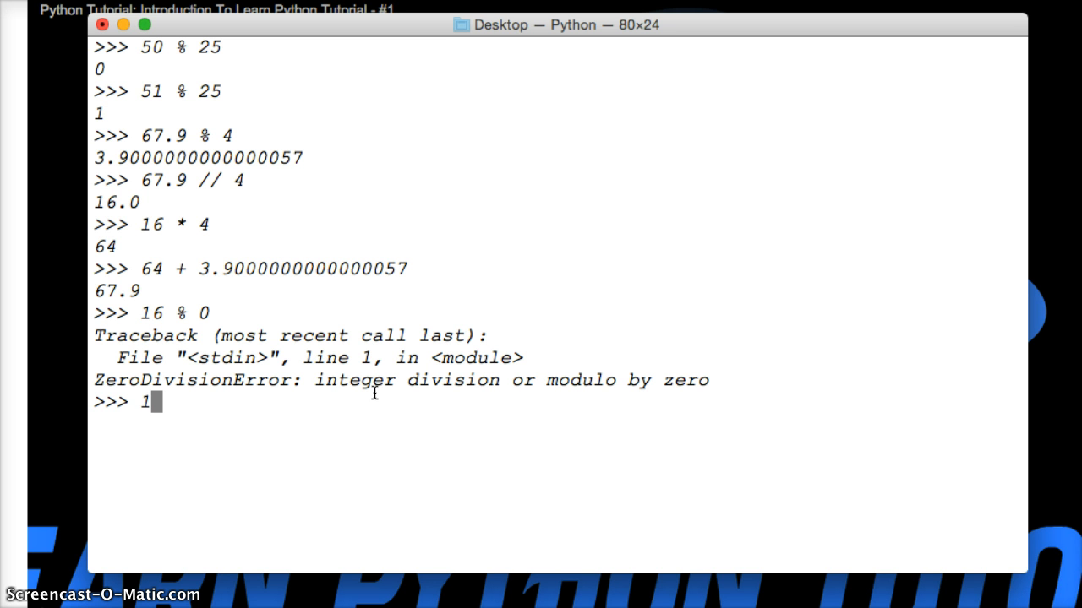
{"action": "type", "text": "6 %"}
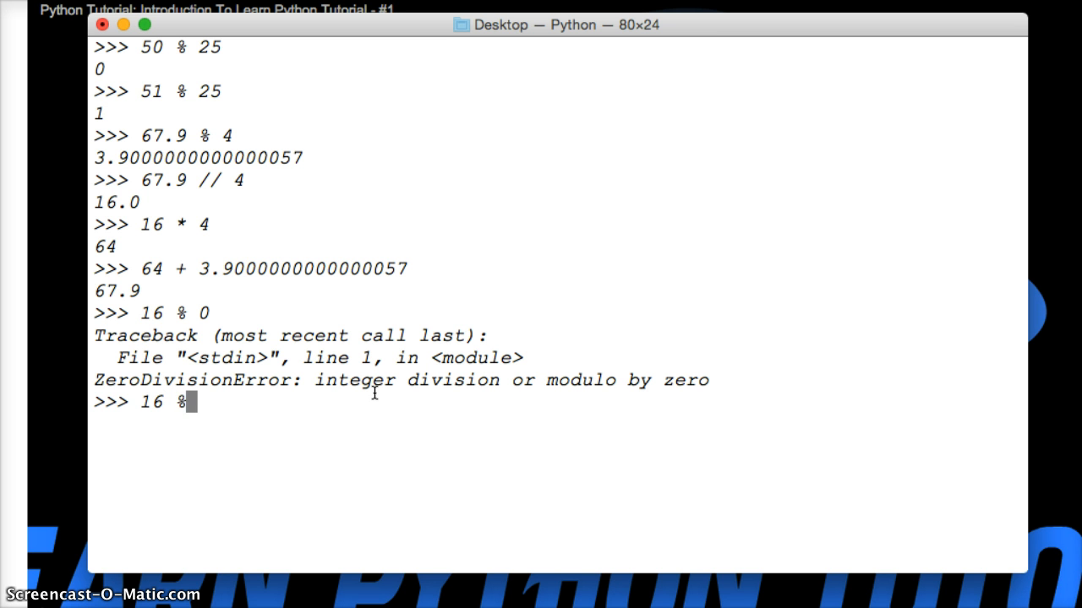
{"action": "type", "text": "60"}
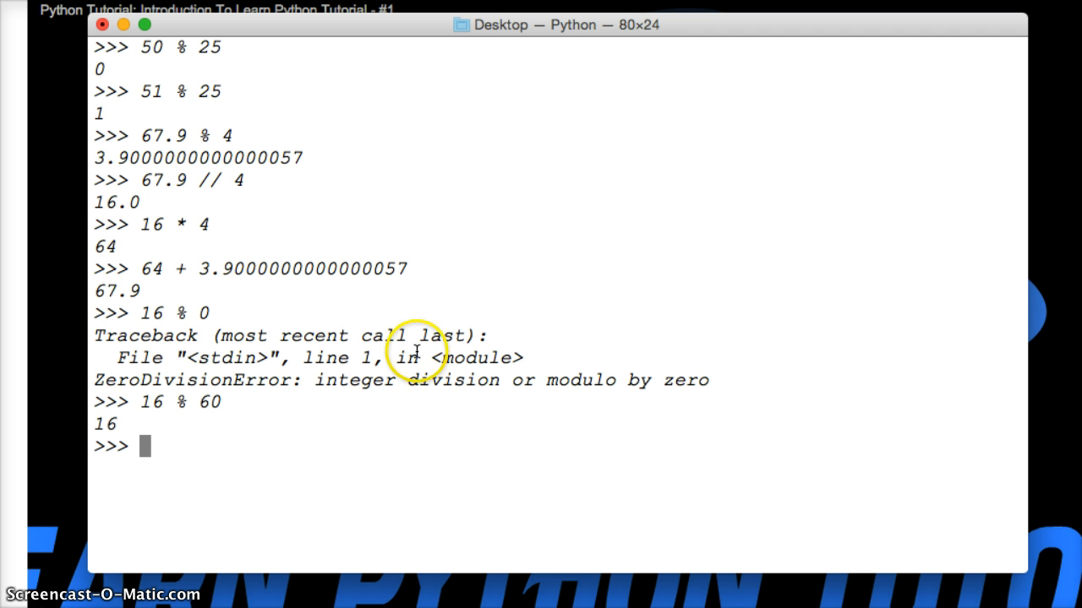
{"action": "mouse_move", "coordinate": [203, 402]}
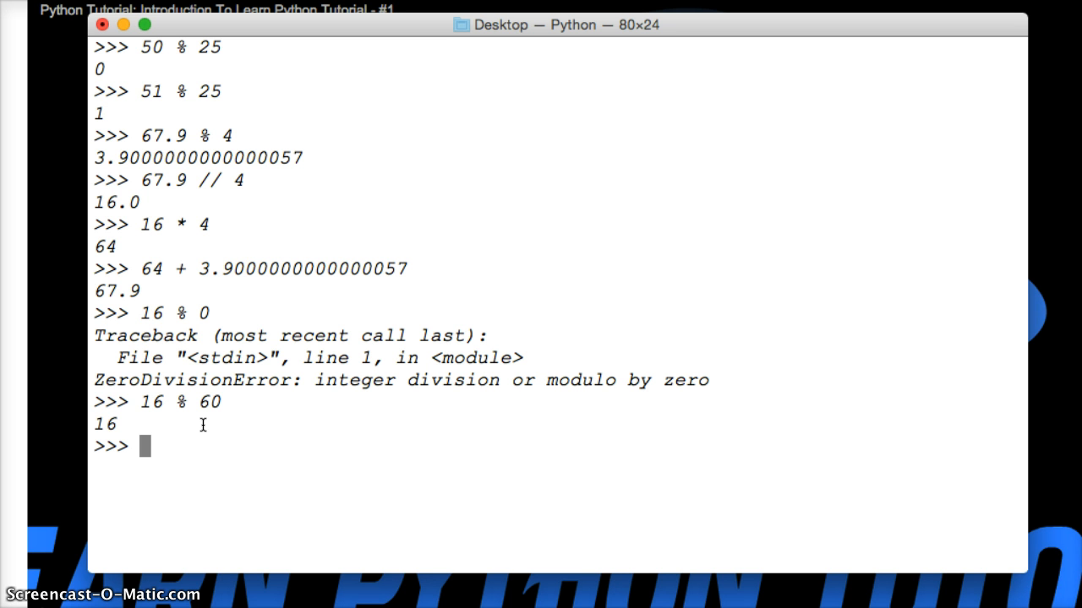
Evaluate 160 % 60 giving 40 and 160 % 30 giving 10
{"action": "type", "text": "160 %"}
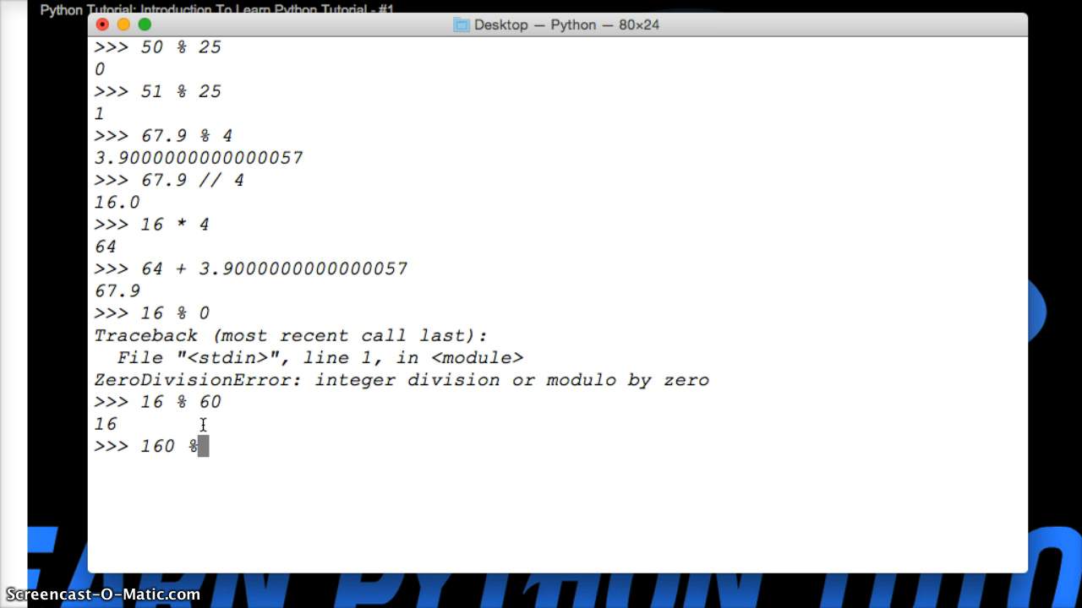
{"action": "type", "text": "60"}
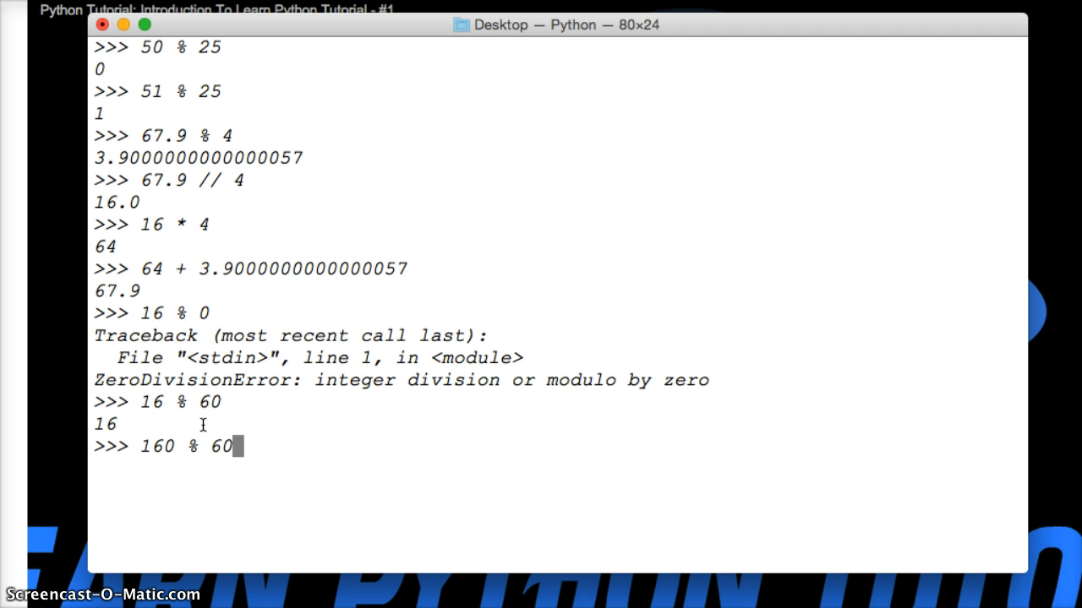
{"action": "key", "text": "enter"}
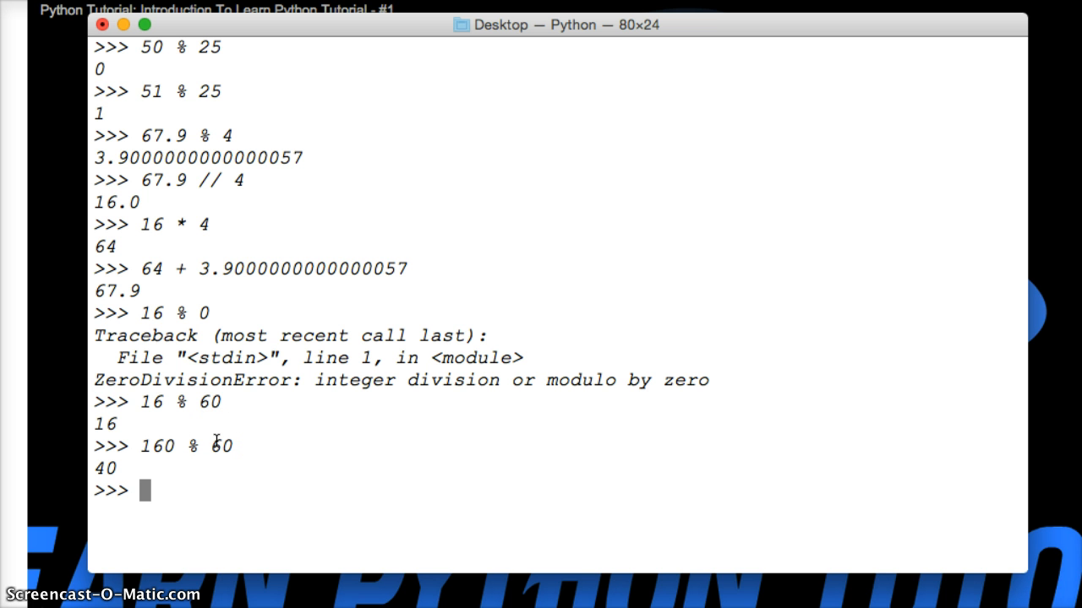
{"action": "type", "text": "160"}
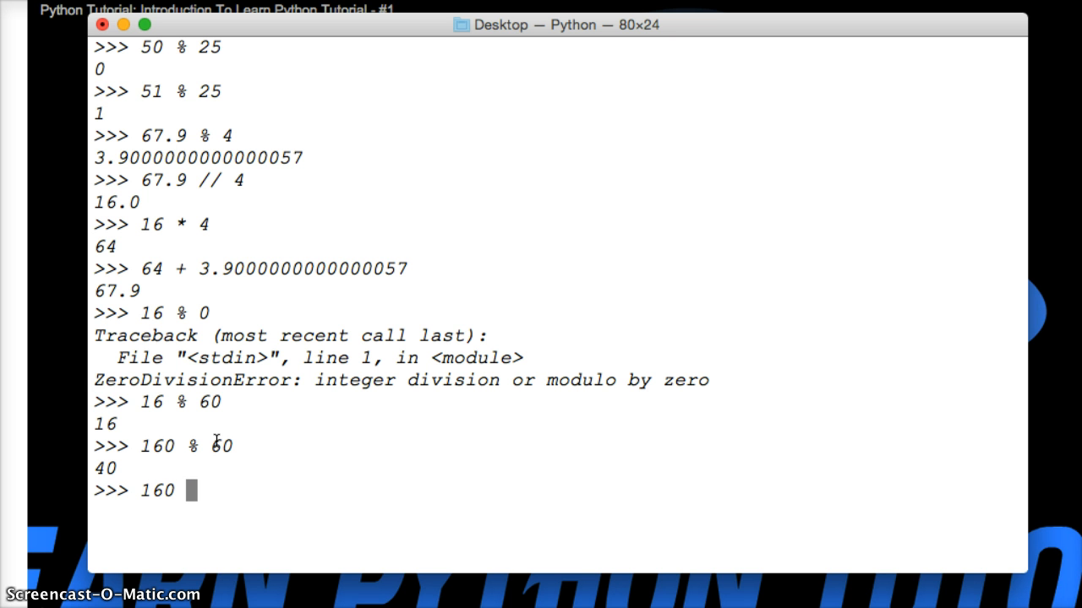
{"action": "type", "text": "%30"}
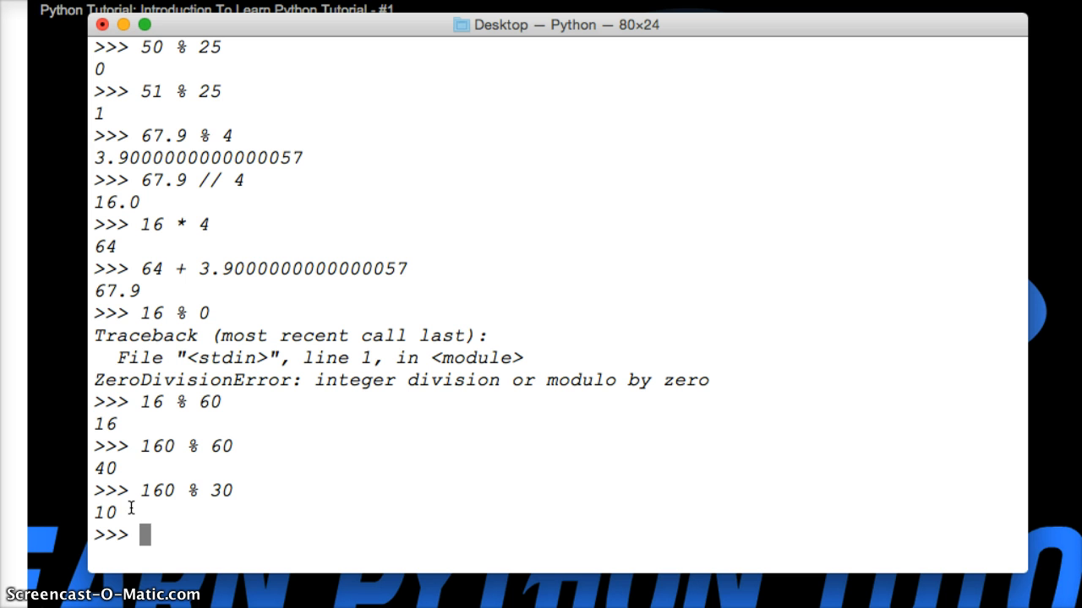
Evaluate 30 % 160 to get 30 since the left operand is smaller
{"action": "type", "text": "30"}
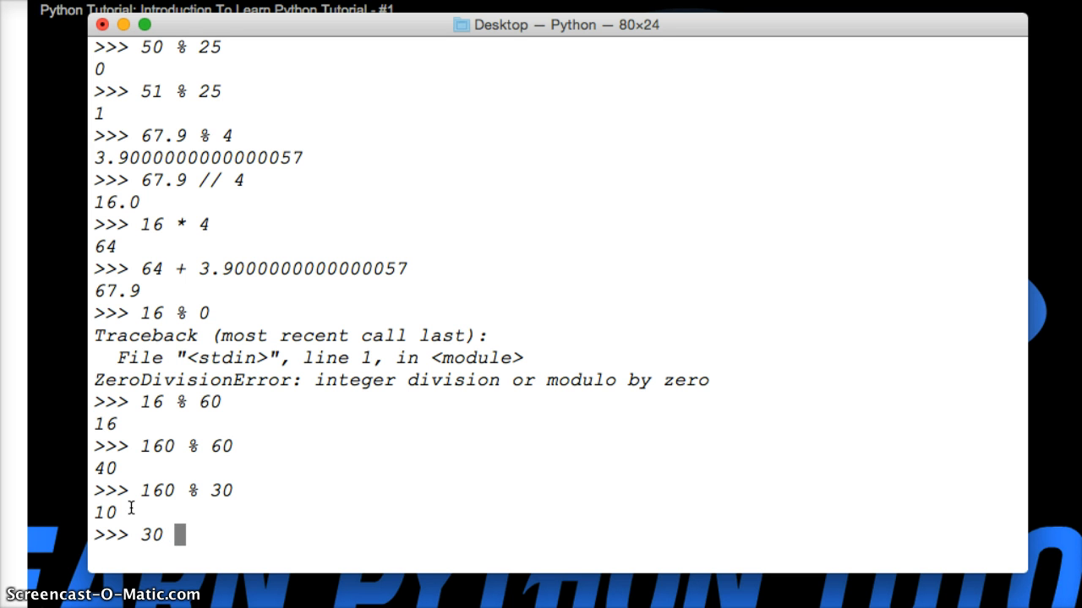
{"action": "type", "text": "% 160"}
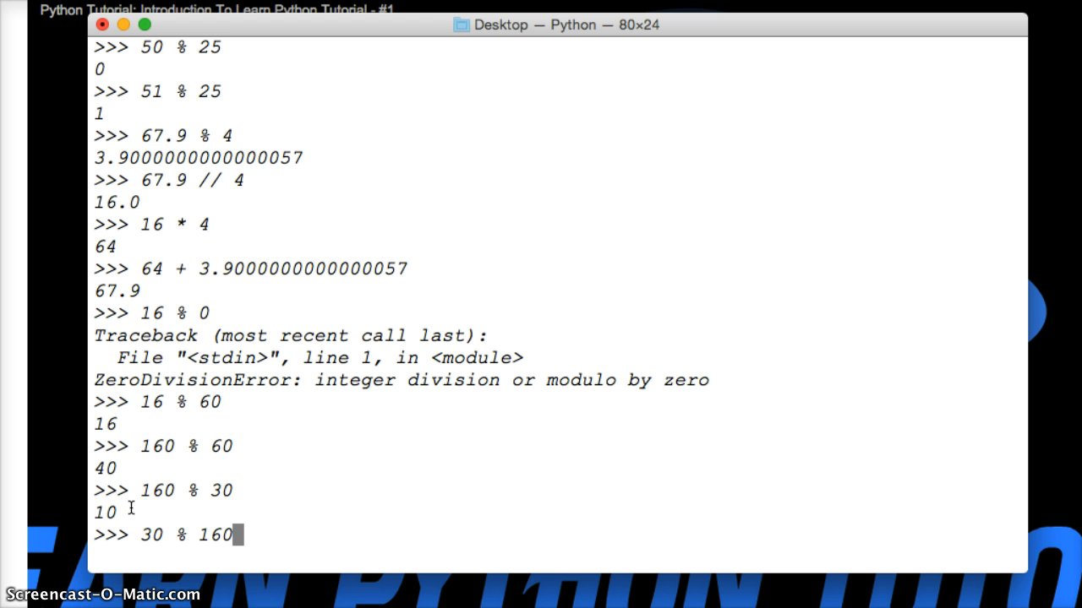
{"action": "key", "text": "enter"}
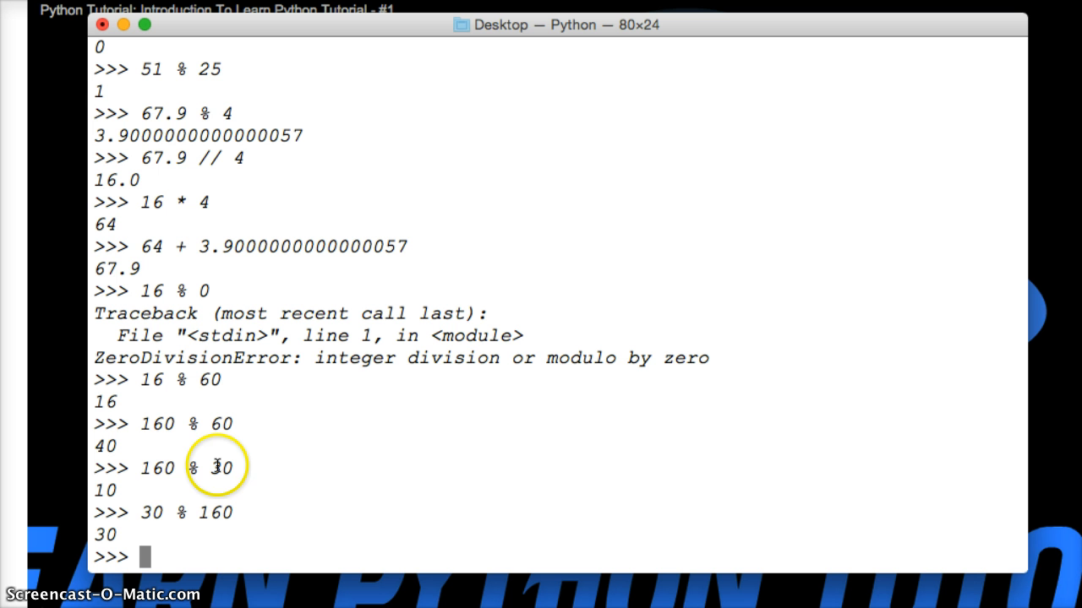
{"action": "mouse_move", "coordinate": [102, 488]}
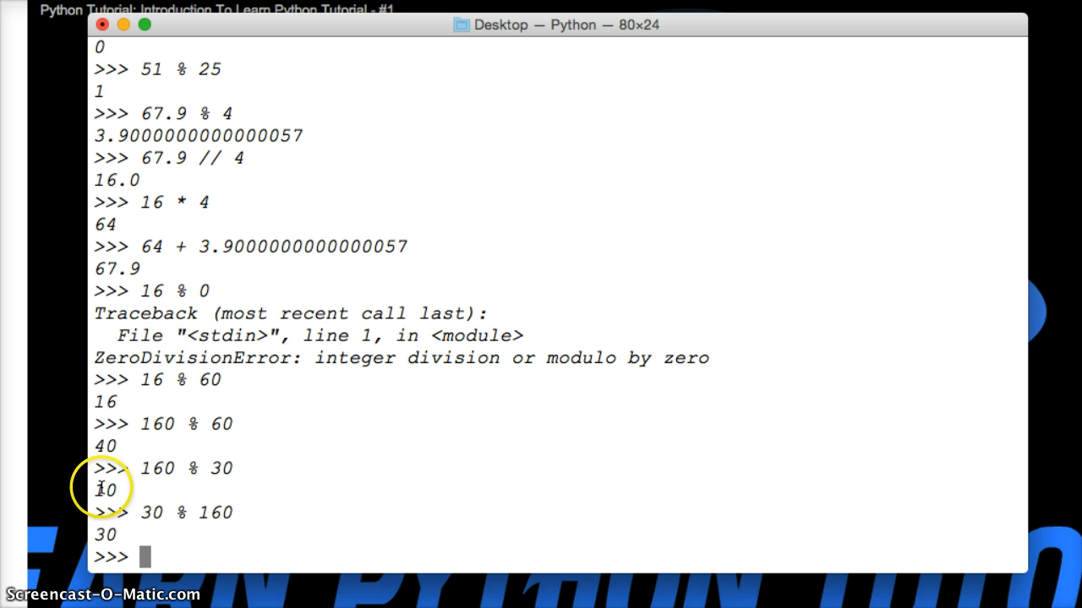
{"action": "mouse_move", "coordinate": [163, 499]}
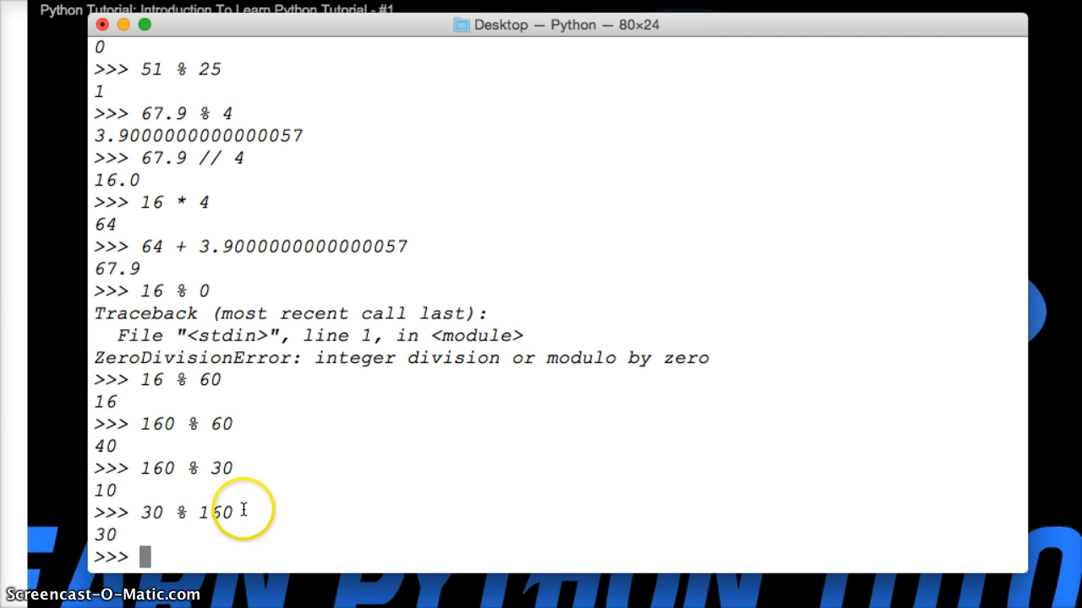
{"action": "mouse_move", "coordinate": [152, 524]}
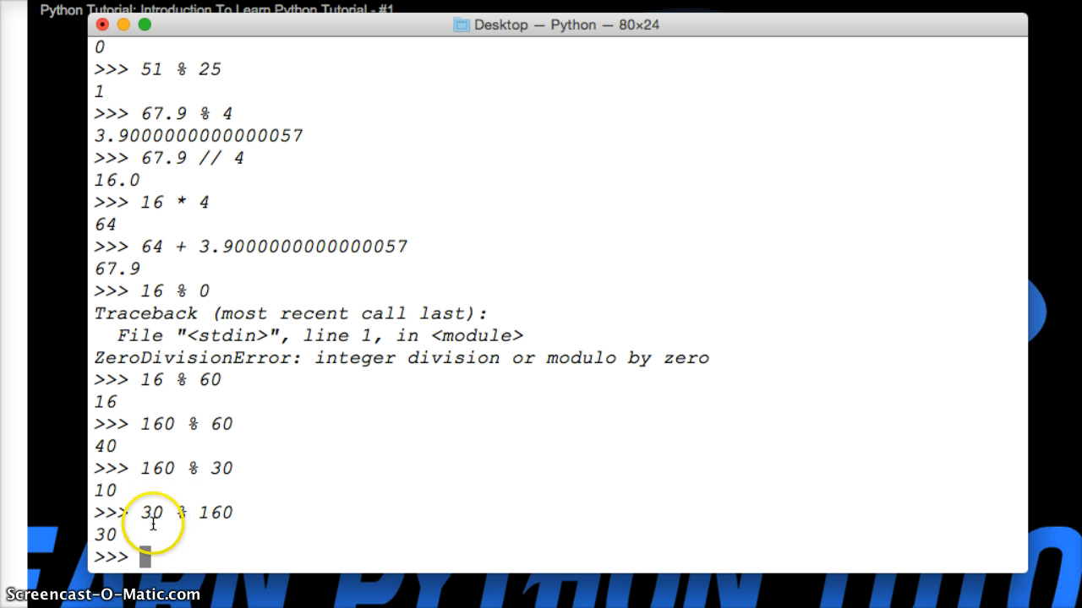
{"action": "mouse_move", "coordinate": [216, 512]}
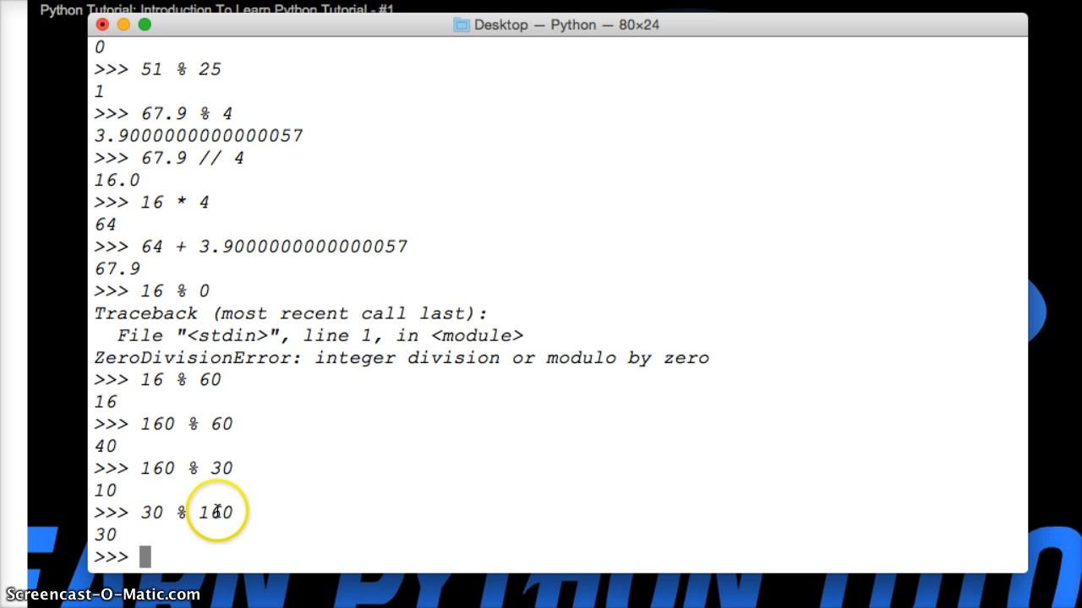